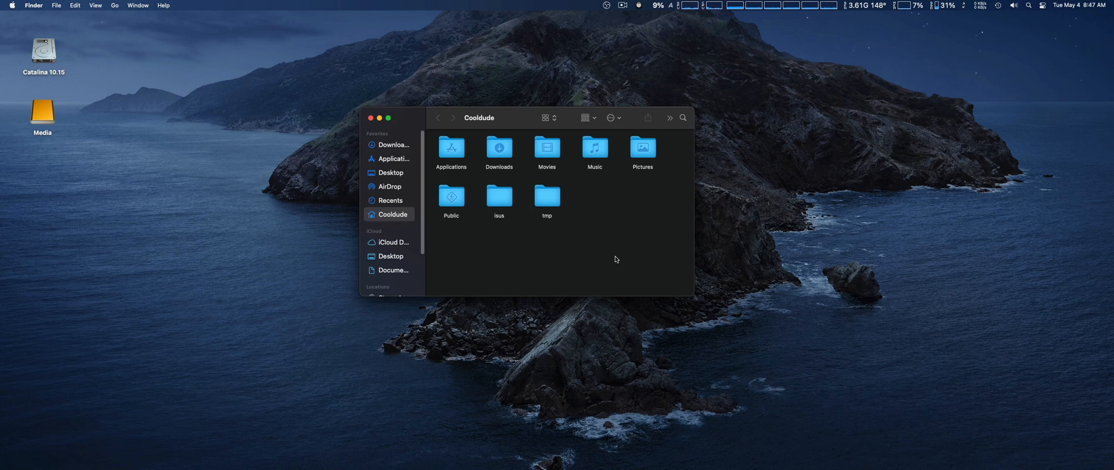
pyautogui.moveTo(664, 277)
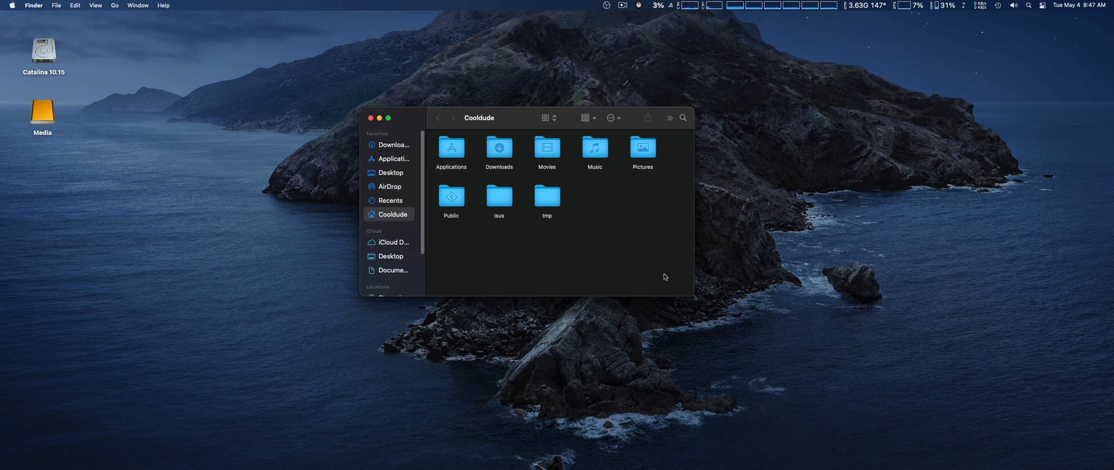
# - Navigate to Applications > OBS Studio, revealing the OBS app and Animated-Lower-Thirds folder
pyautogui.click(394, 157)
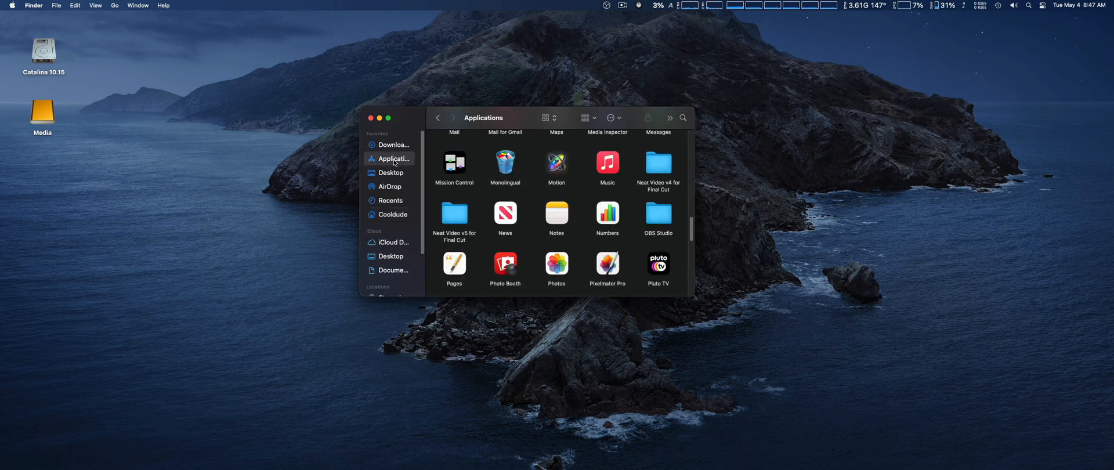
pyautogui.click(658, 214)
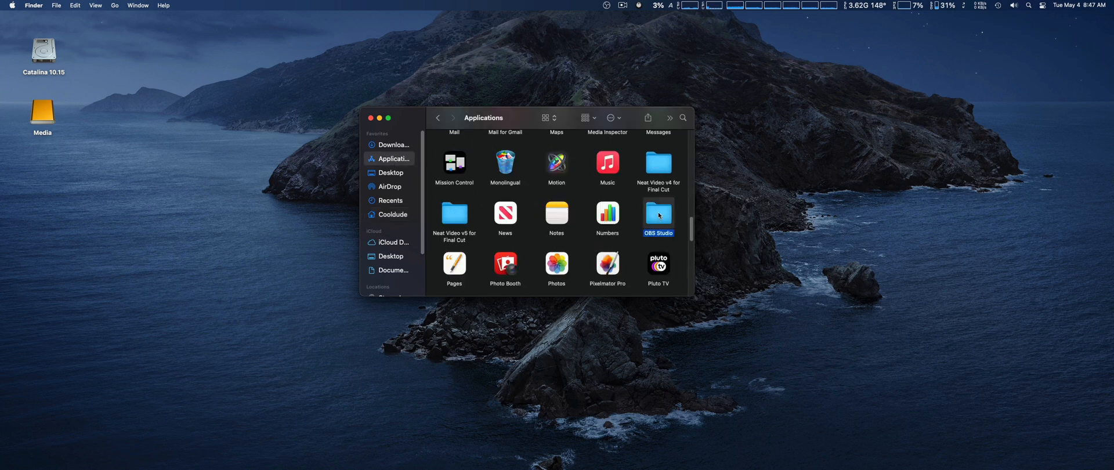
pyautogui.moveTo(628, 215)
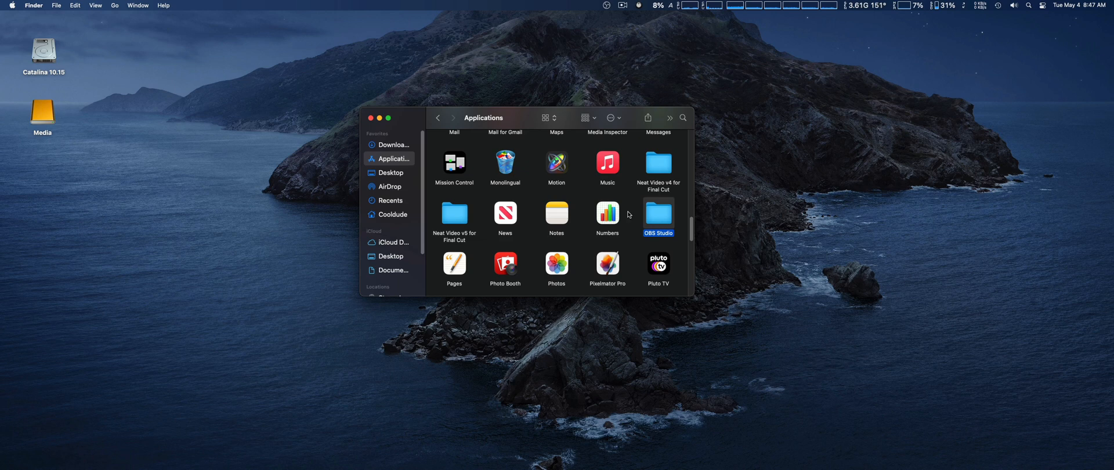
pyautogui.rightClick(658, 214)
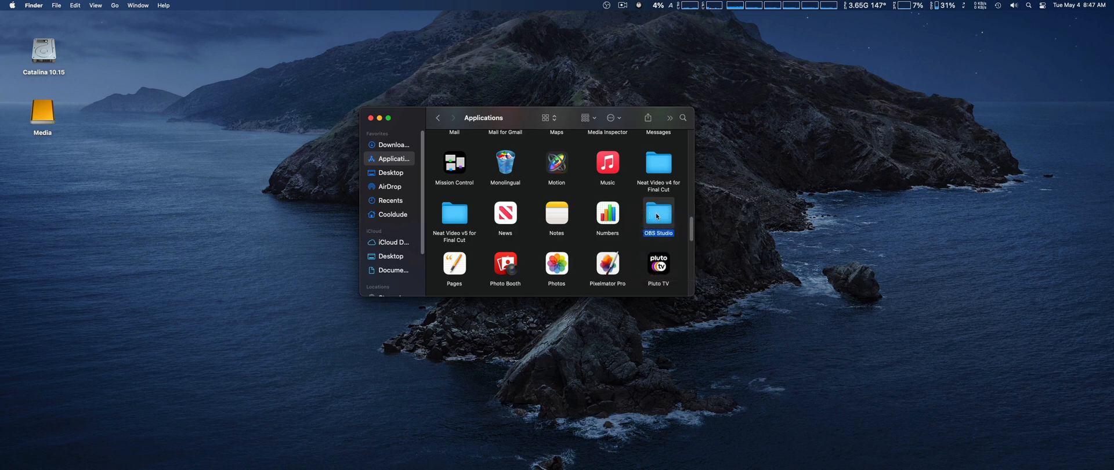
pyautogui.doubleClick(658, 217)
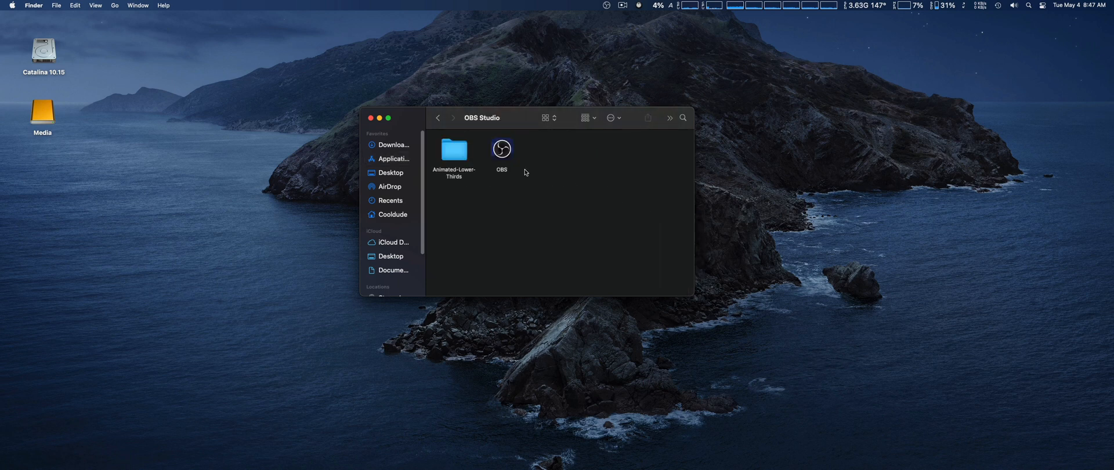
pyautogui.click(454, 150)
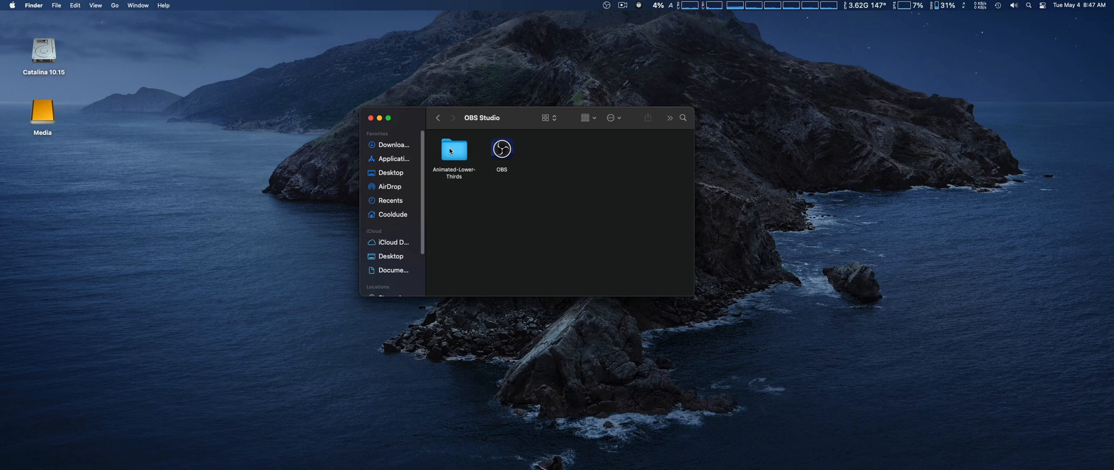
pyautogui.moveTo(511, 151)
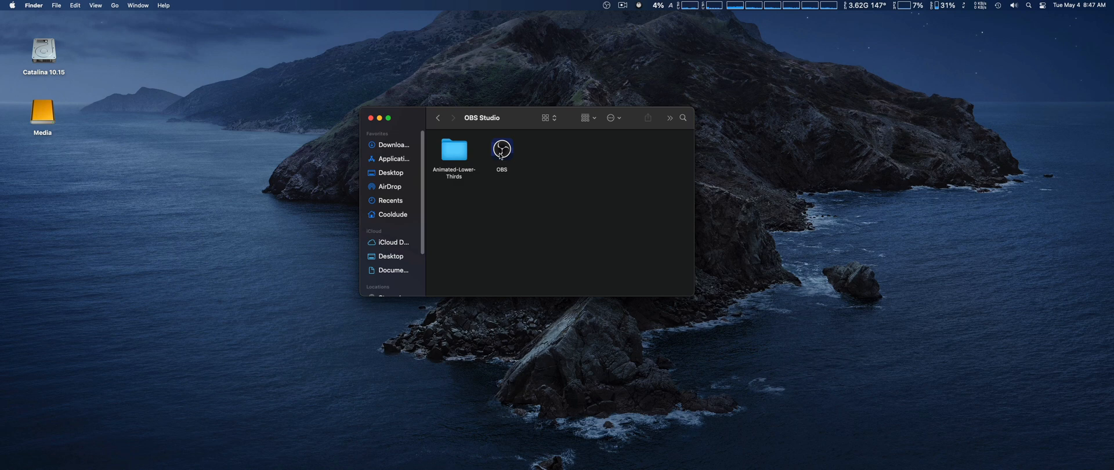
# - Show the OBS app's package contents and enter its Contents folder
pyautogui.rightClick(501, 148)
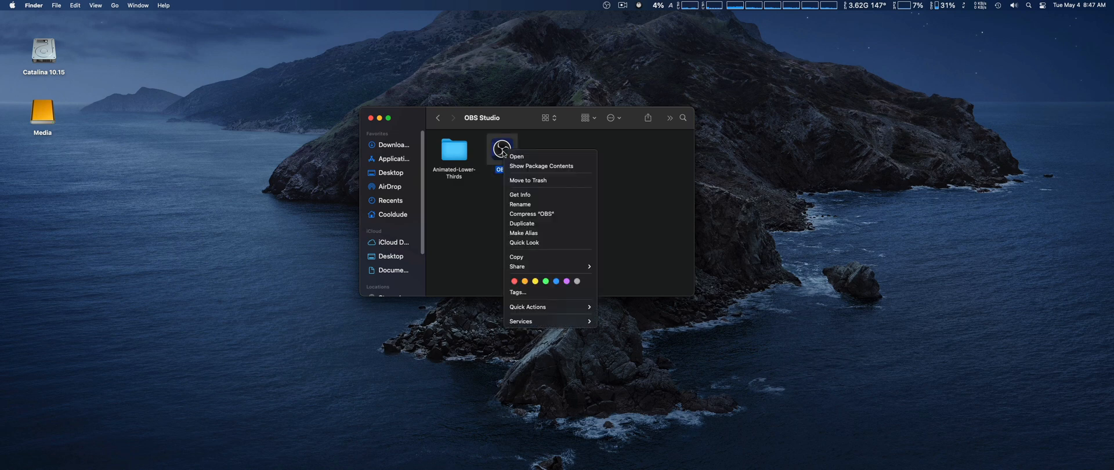
pyautogui.moveTo(551, 166)
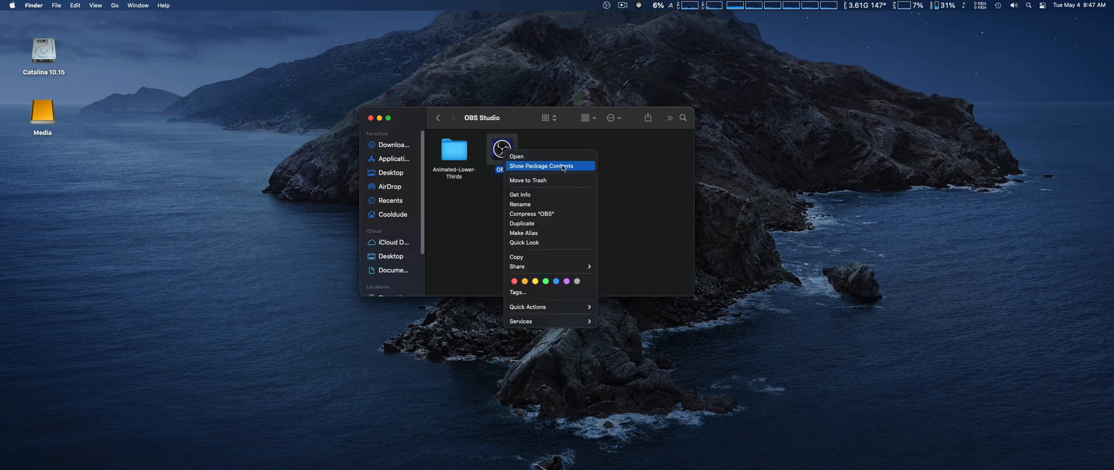
pyautogui.click(542, 166)
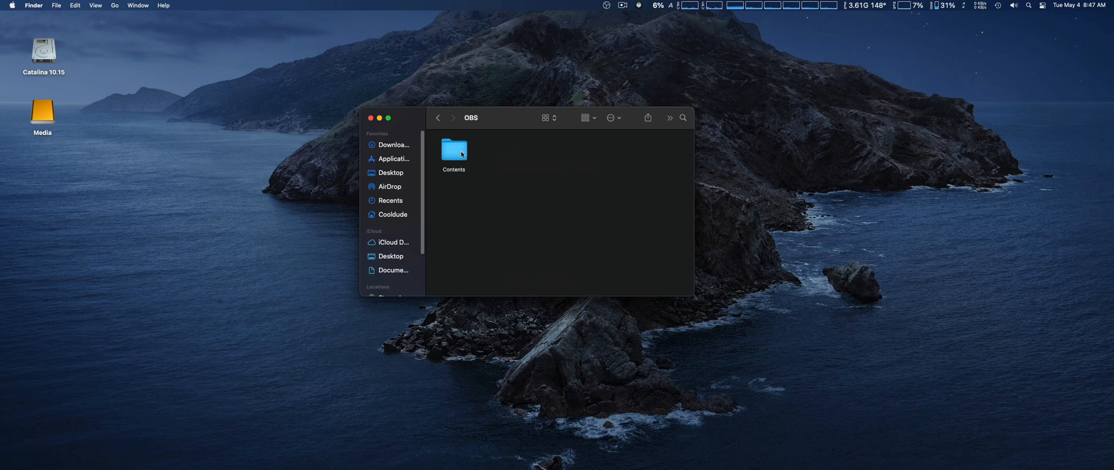
pyautogui.doubleClick(453, 150)
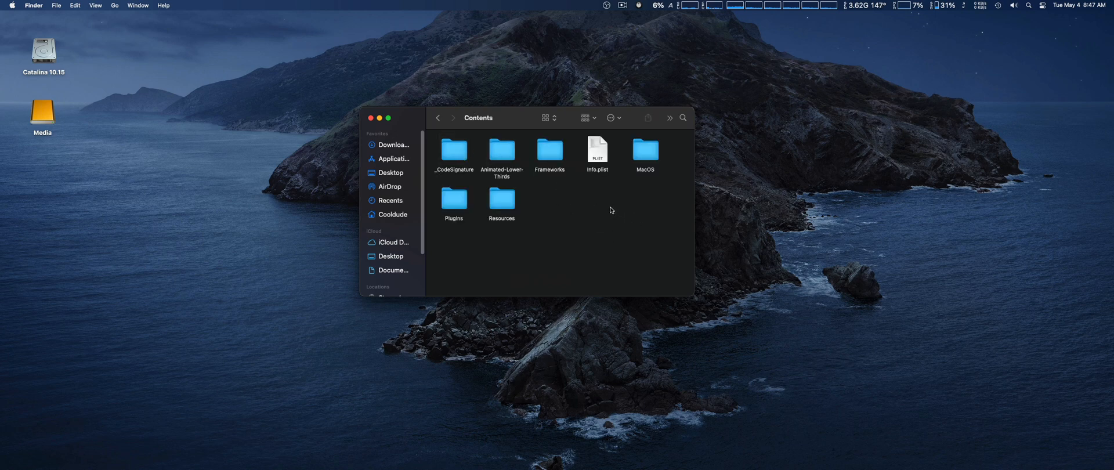
pyautogui.moveTo(438, 119)
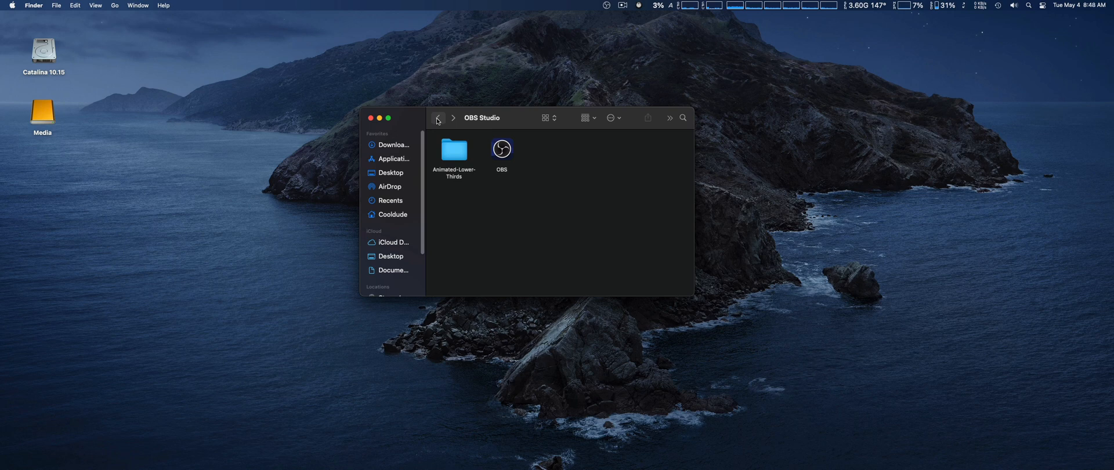
pyautogui.moveTo(438, 120)
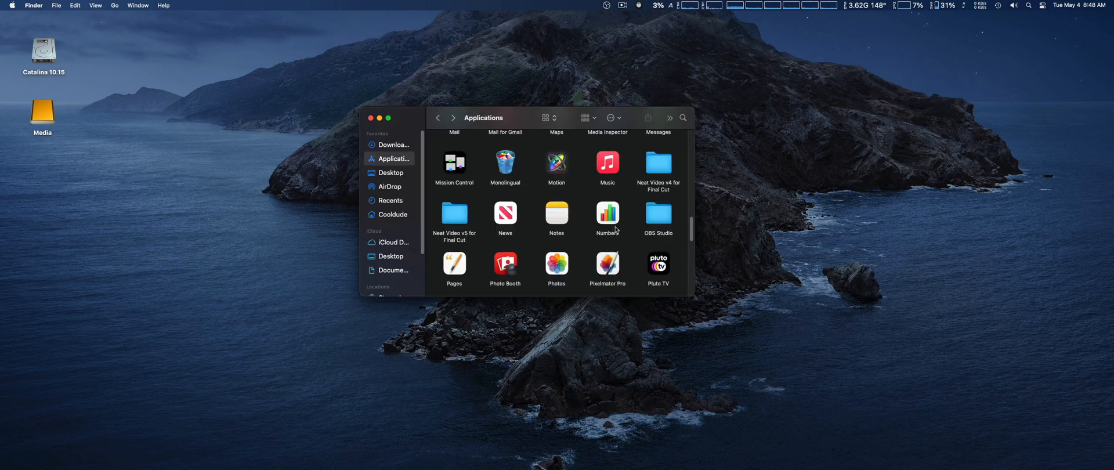
pyautogui.moveTo(662, 214)
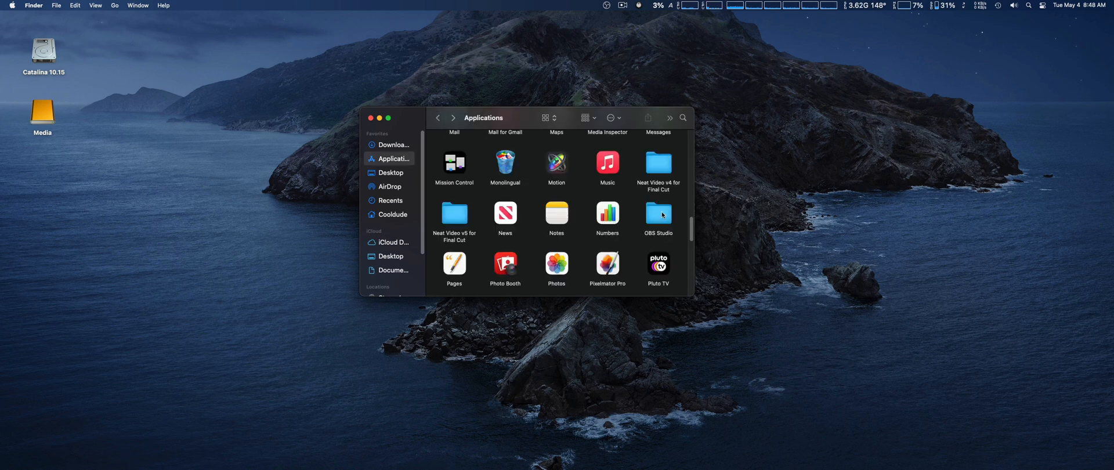
# - Navigate OBS Studio > Animated-Lower-Thirds > lower thirds and select control-panel.html
pyautogui.click(657, 214)
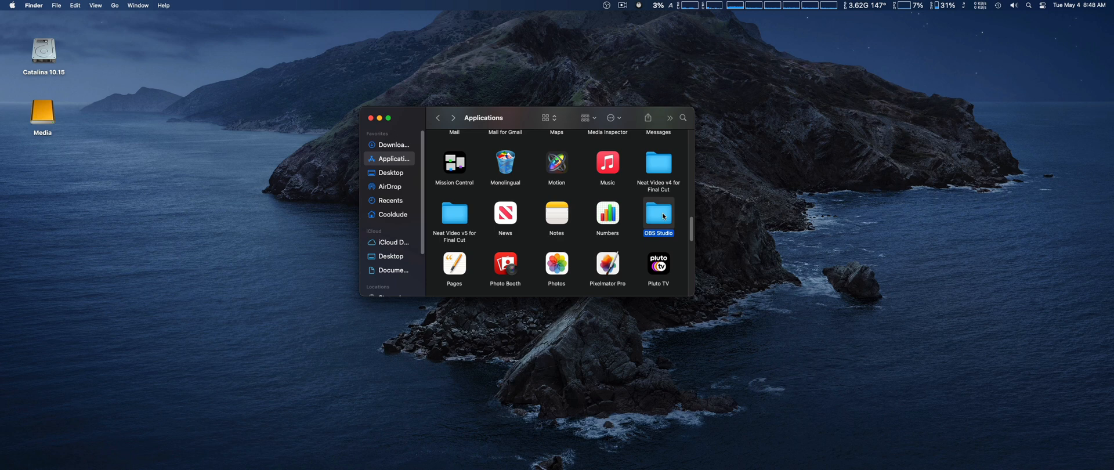
pyautogui.doubleClick(657, 216)
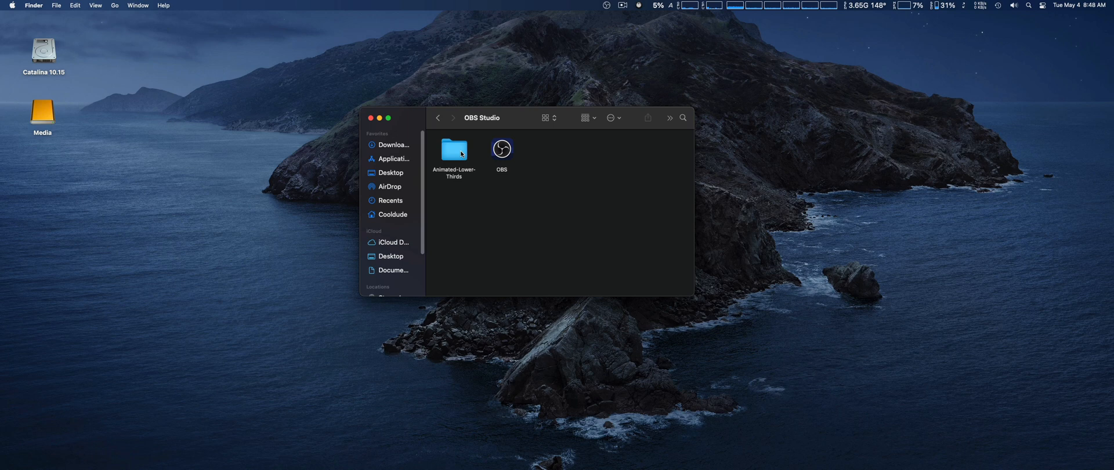
pyautogui.doubleClick(453, 149)
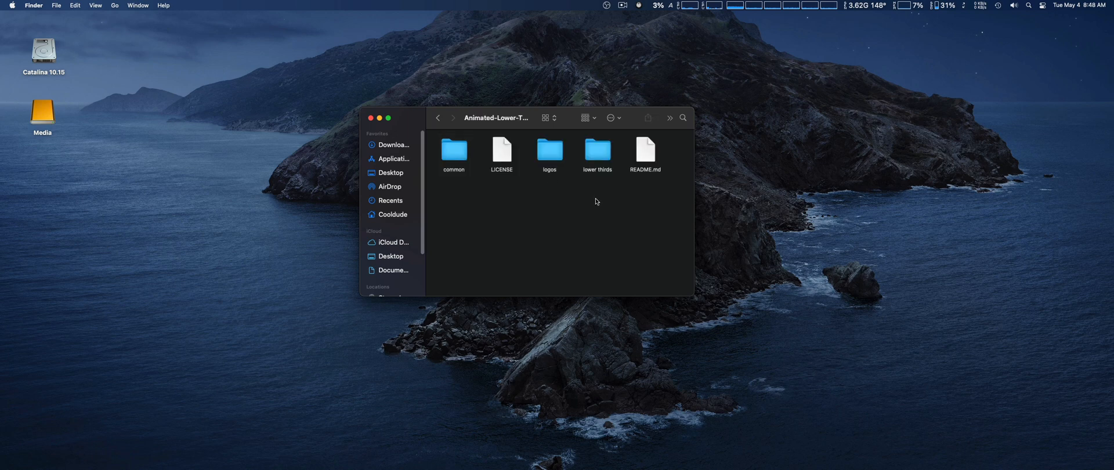
pyautogui.click(596, 151)
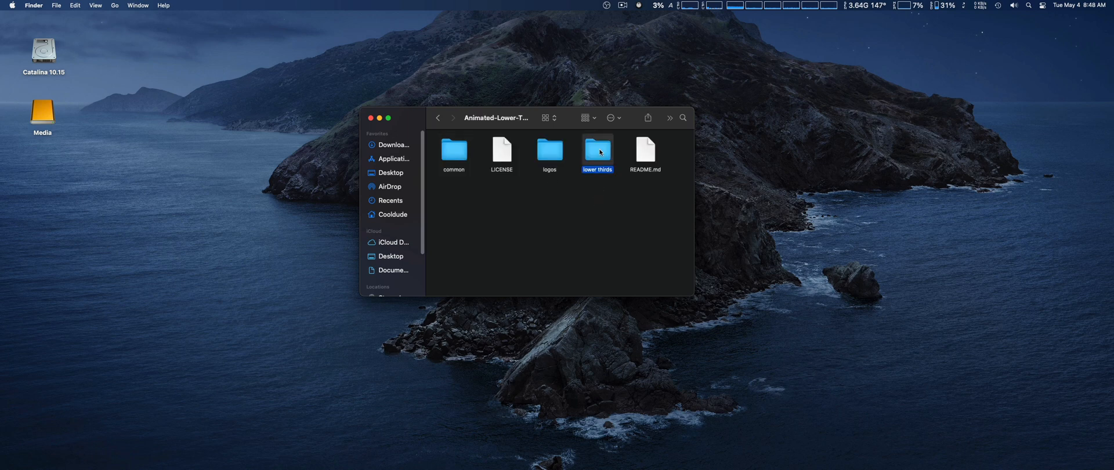
pyautogui.doubleClick(597, 151)
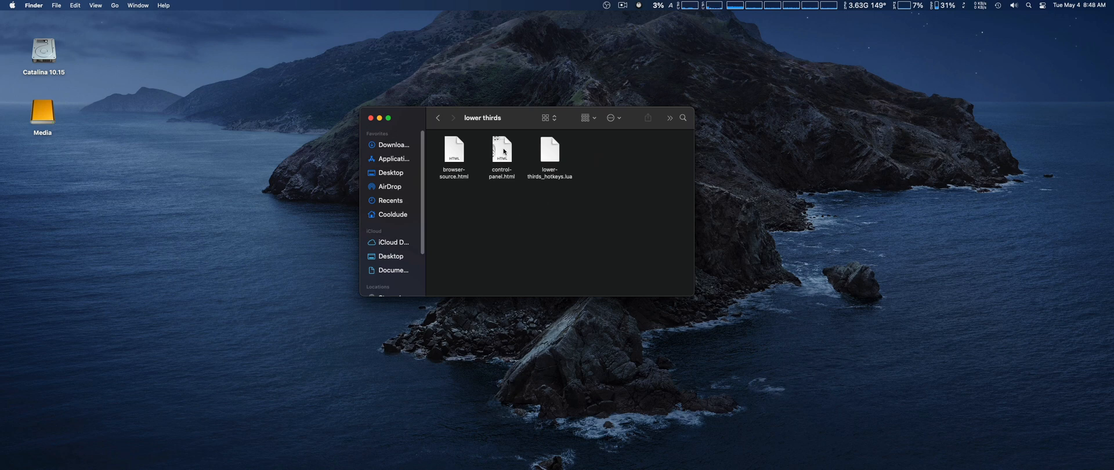
pyautogui.click(501, 157)
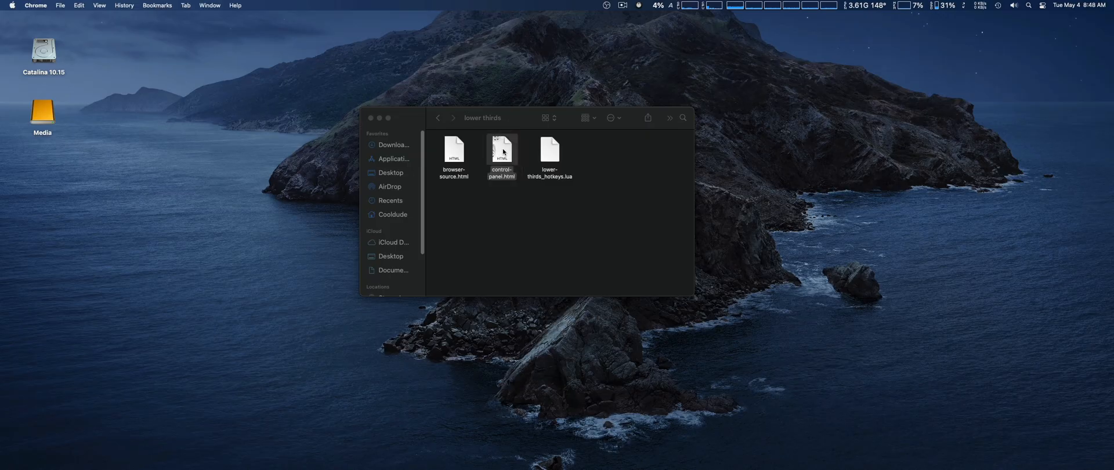
# - Open control-panel.html in Chrome, copy its file address and return to OBS Studio
pyautogui.doubleClick(502, 149)
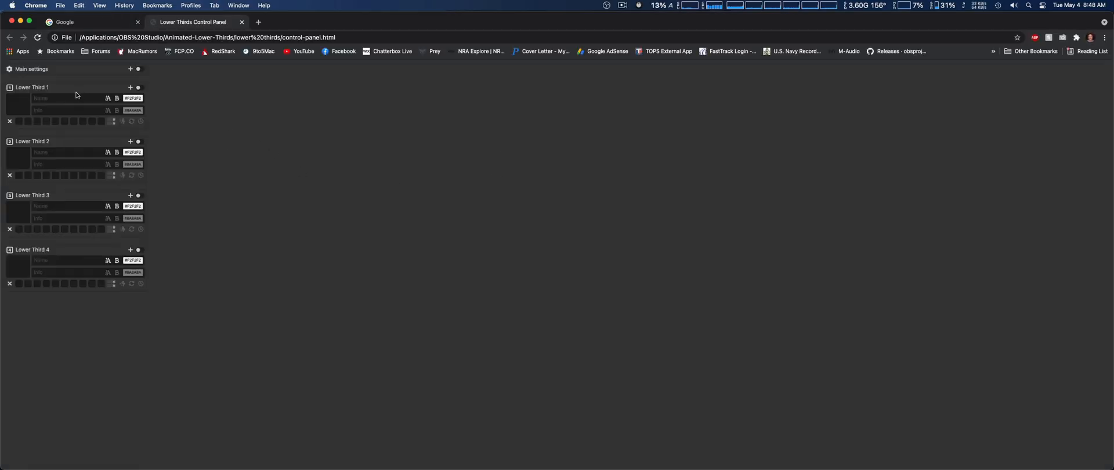
pyautogui.moveTo(309, 180)
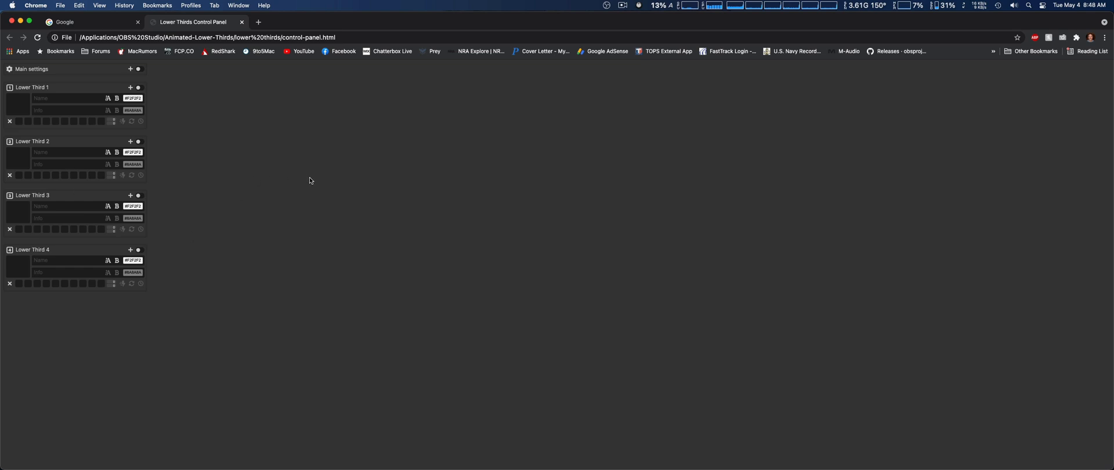
pyautogui.click(281, 37)
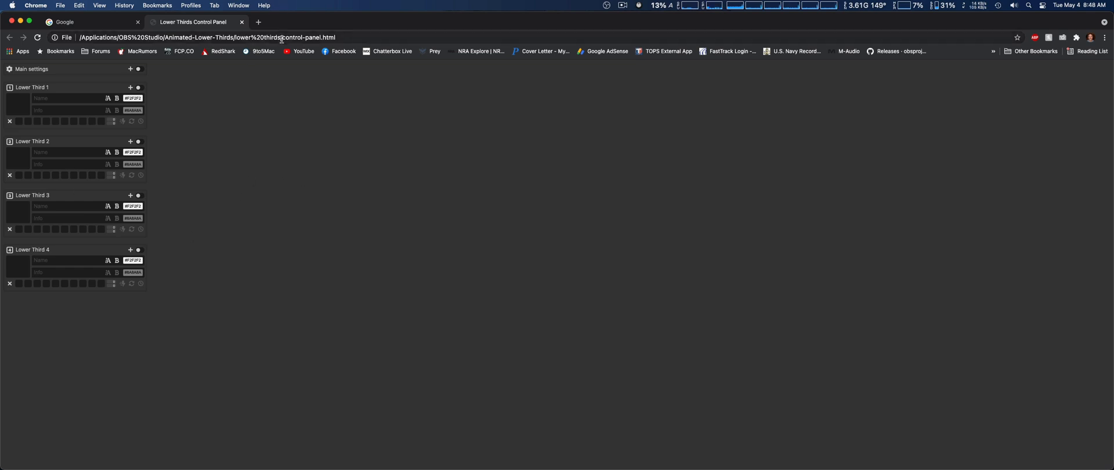
pyautogui.rightClick(281, 37)
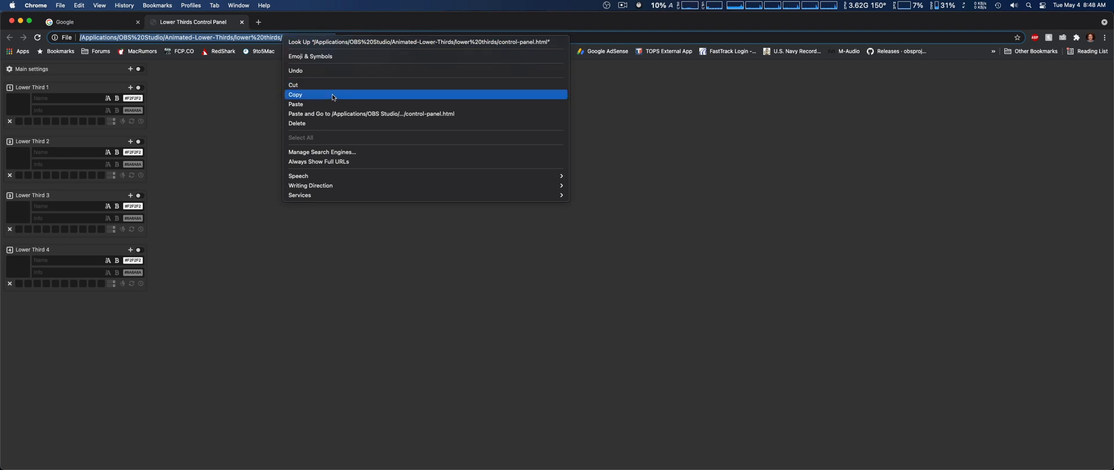
pyautogui.click(295, 94)
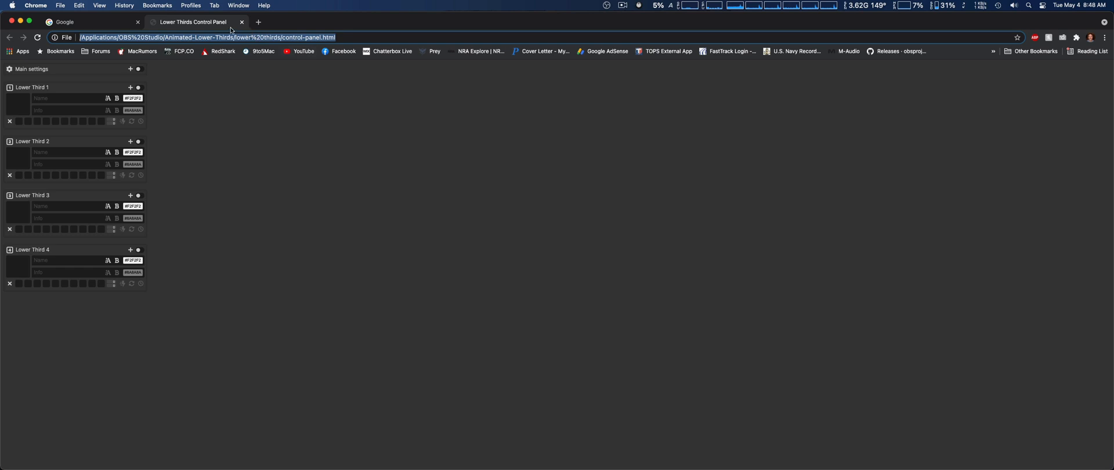
pyautogui.click(35, 5)
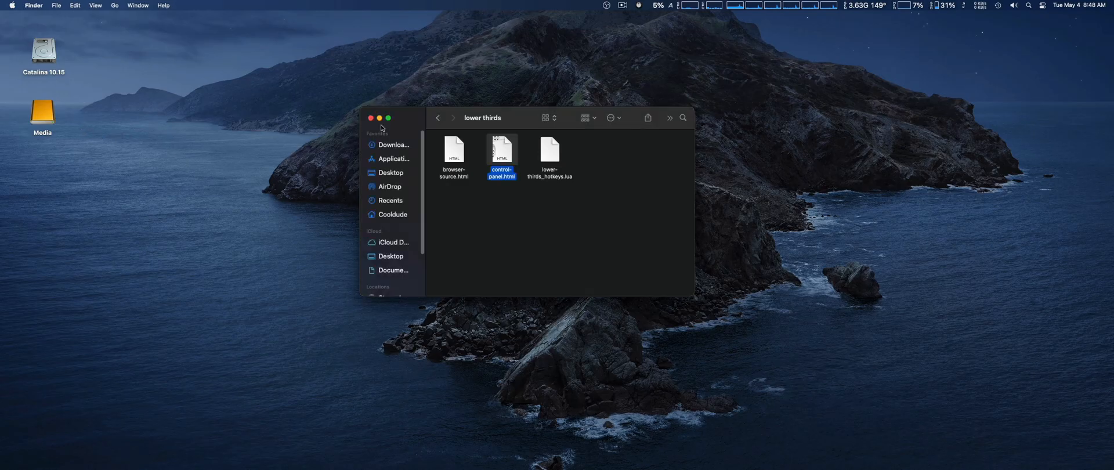
pyautogui.click(369, 119)
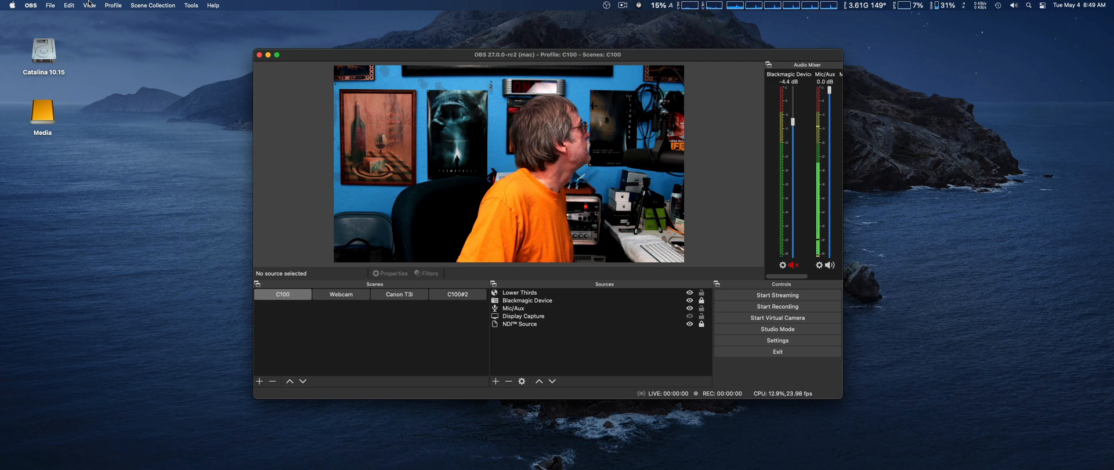
# - Reach the Custom Browser Docks dialog via View > Docks
pyautogui.click(89, 5)
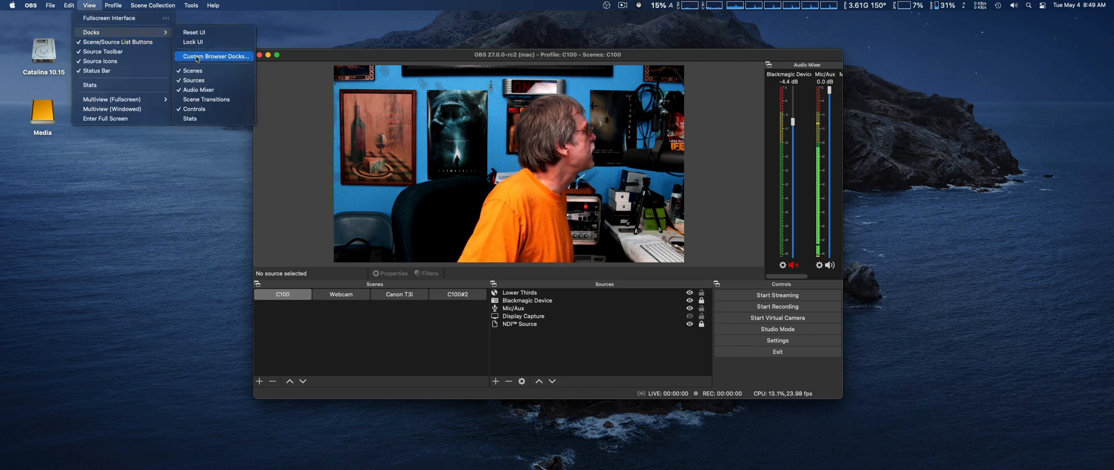
pyautogui.click(215, 56)
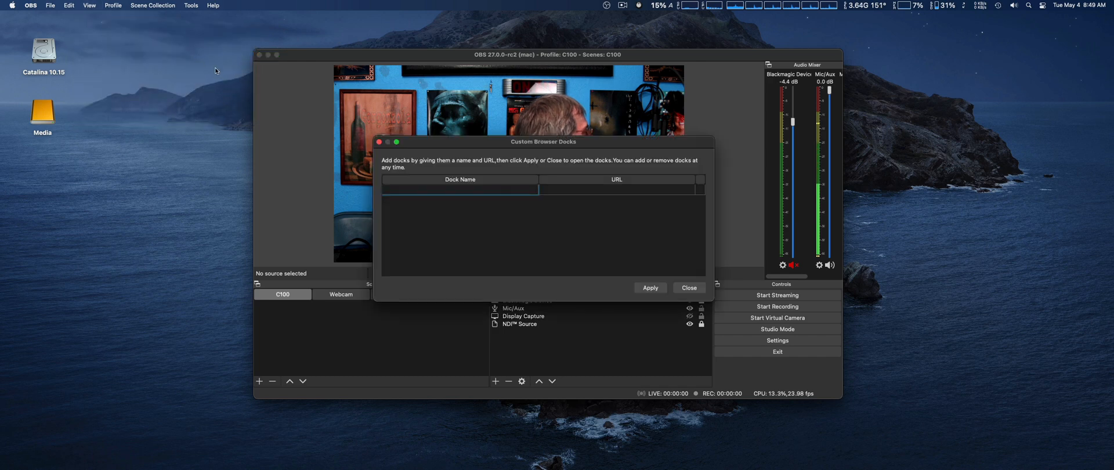
# - Create a dock named Lower Thirds using the pasted control panel address and apply it
pyautogui.click(616, 188)
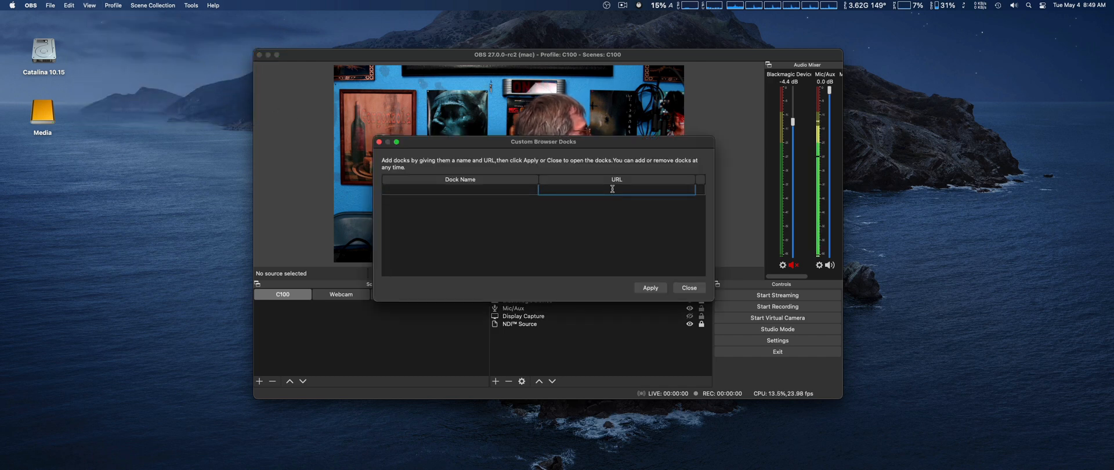
pyautogui.rightClick(616, 191)
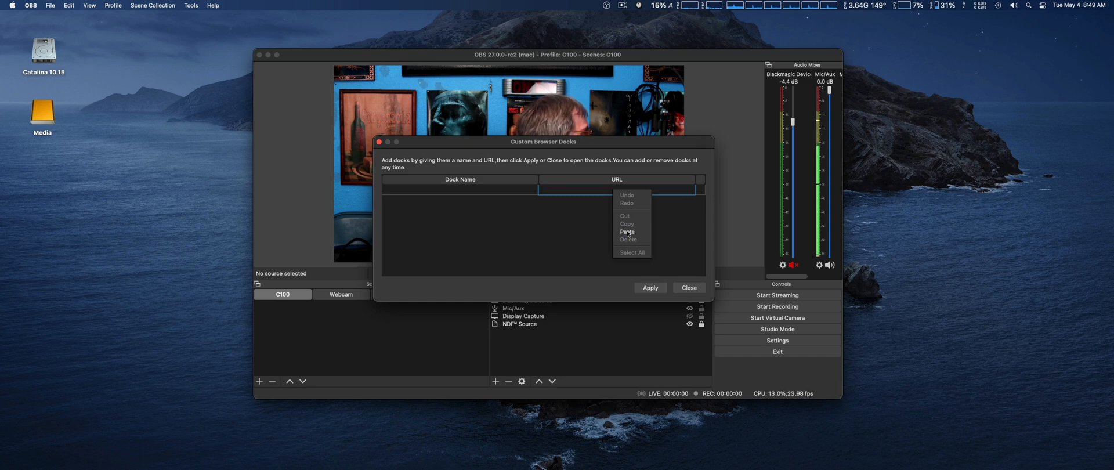
pyautogui.click(627, 231)
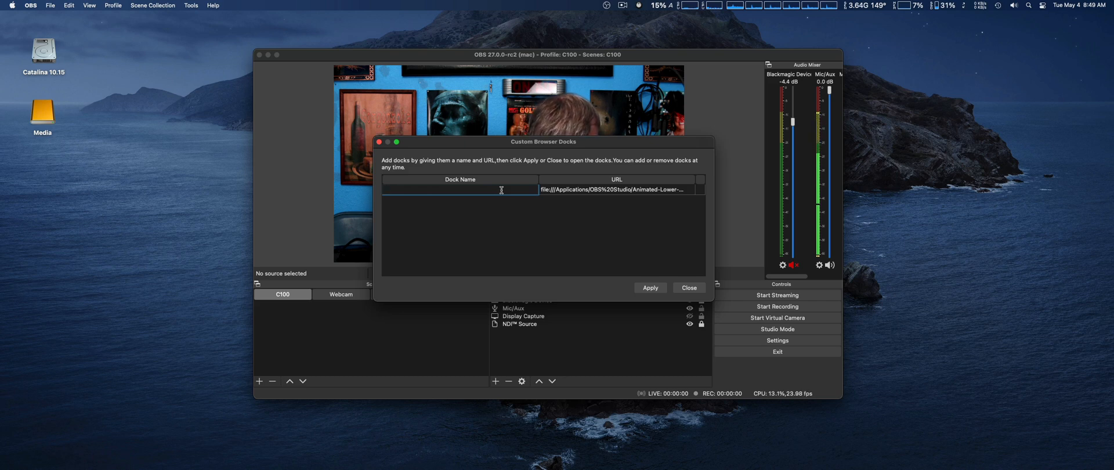
pyautogui.write('Lower Thirds')
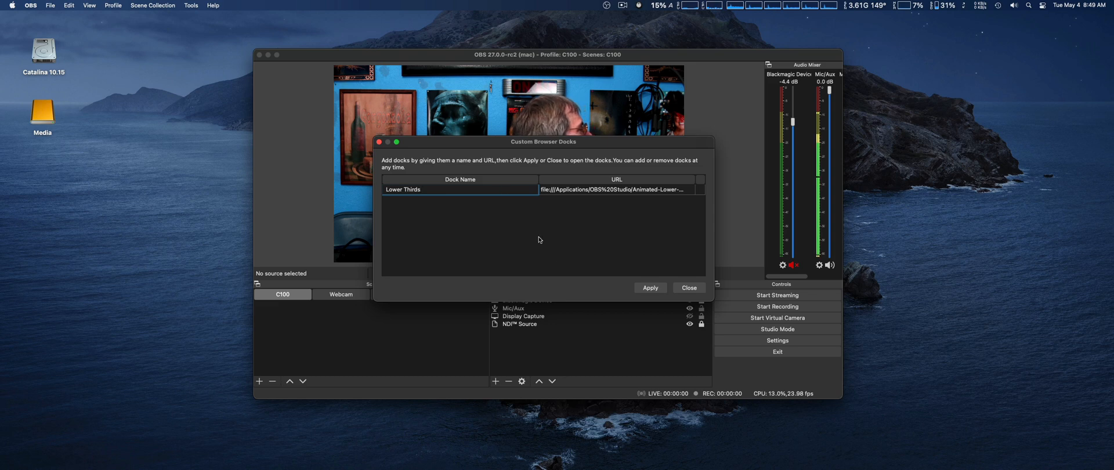
pyautogui.click(650, 288)
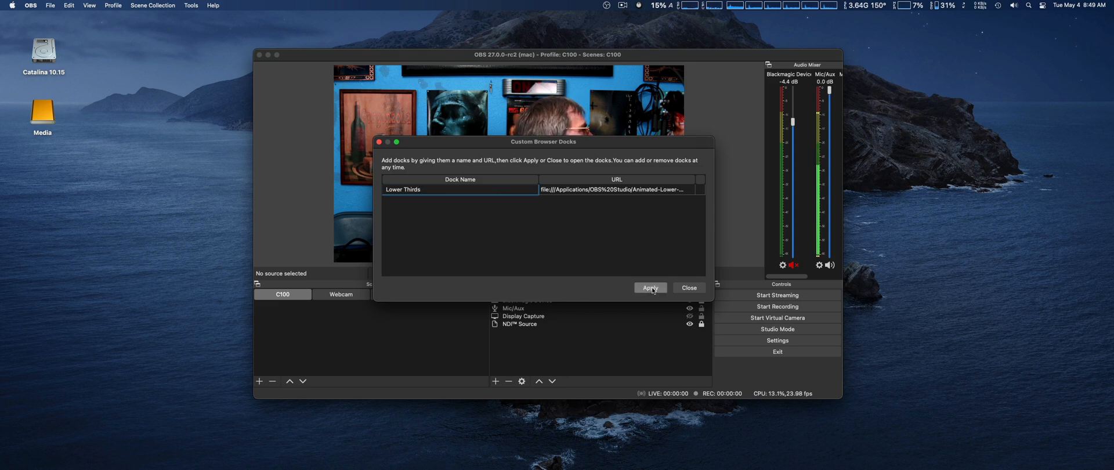
pyautogui.click(649, 288)
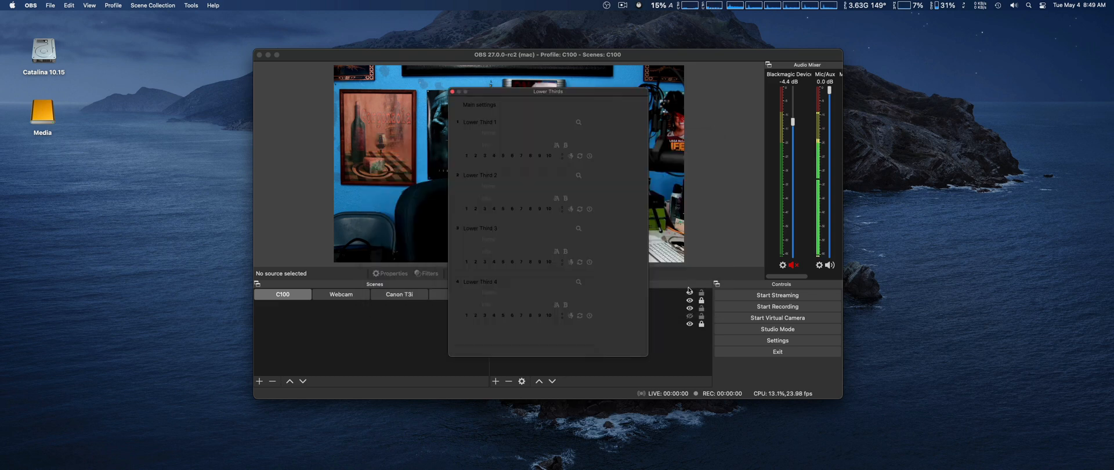
# - Dock the Lower Thirds panel into the OBS window and display a lower third over the camera preview
pyautogui.click(587, 123)
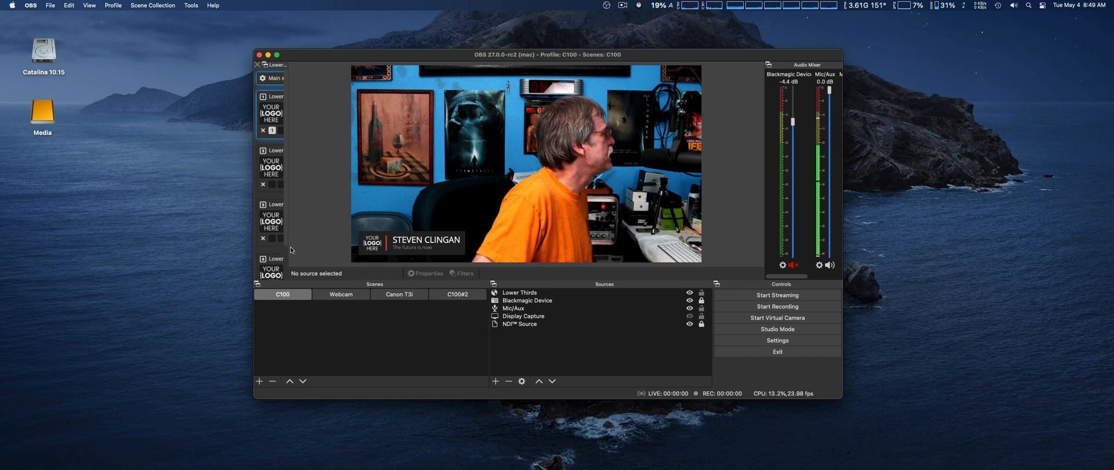
pyautogui.moveTo(320, 180)
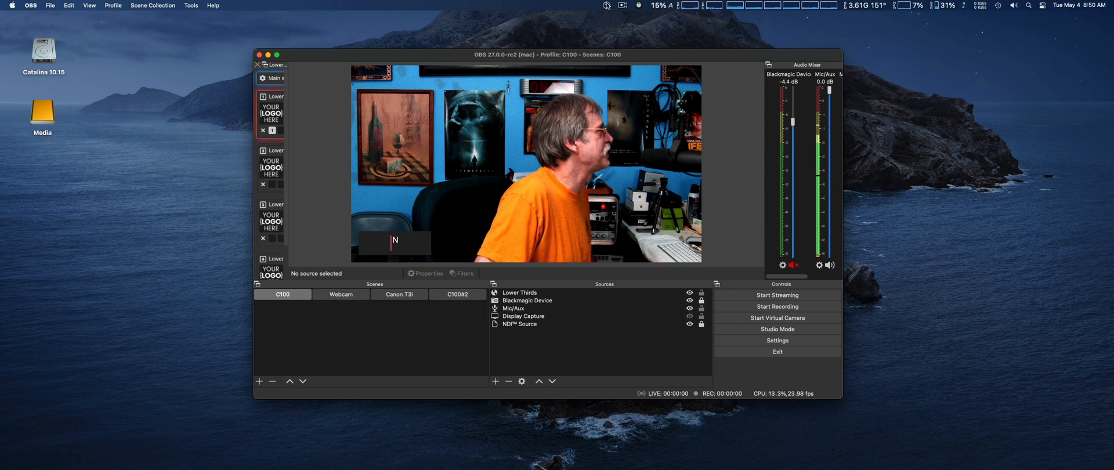
pyautogui.click(623, 6)
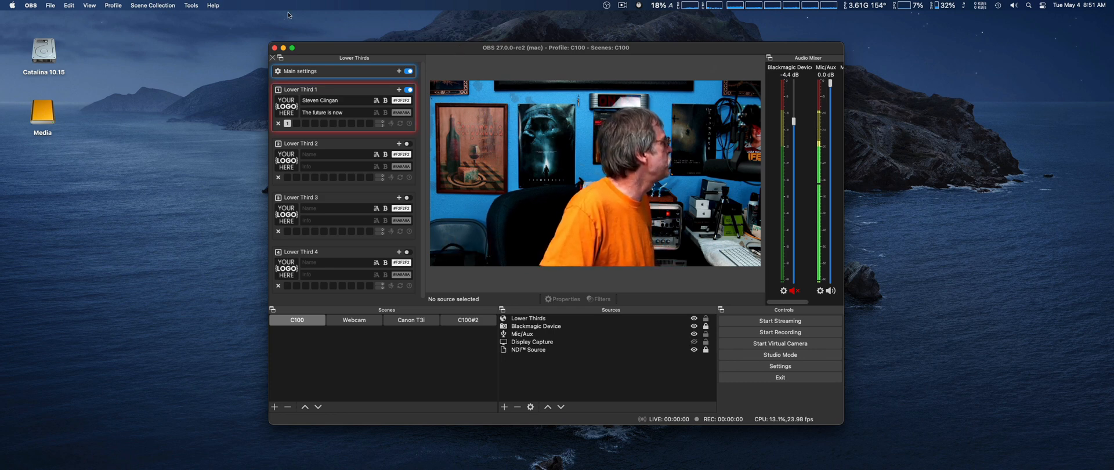
# - Dismiss the OBS crash report with OK rather than reopening
pyautogui.click(30, 5)
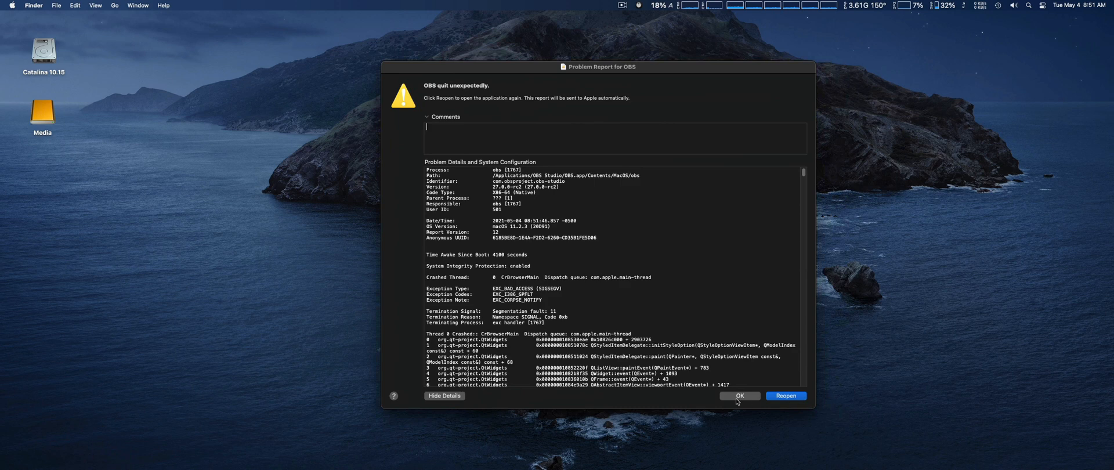
pyautogui.click(739, 395)
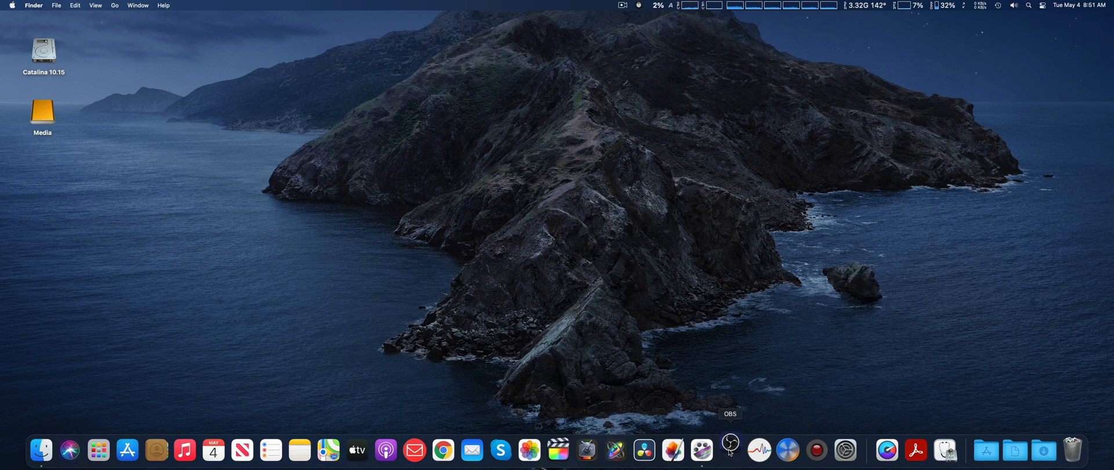
# - Relaunch OBS from the Dock and reposition its main window on the desktop
pyautogui.click(730, 450)
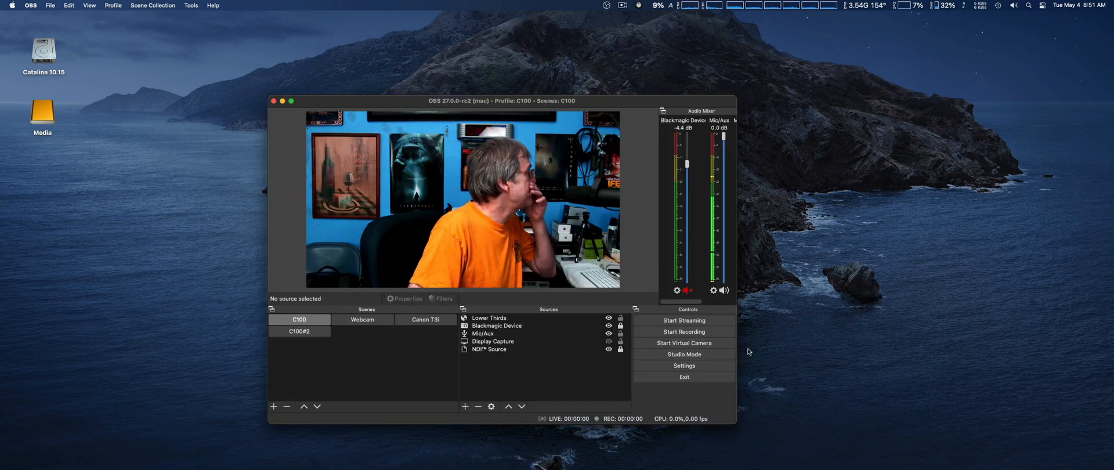
pyautogui.moveTo(503, 100); pyautogui.dragTo(670, 75)
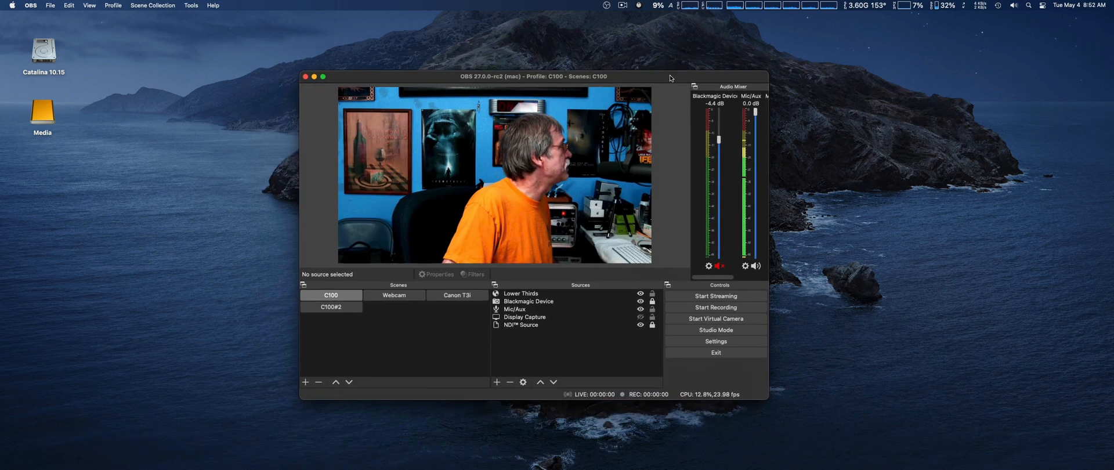